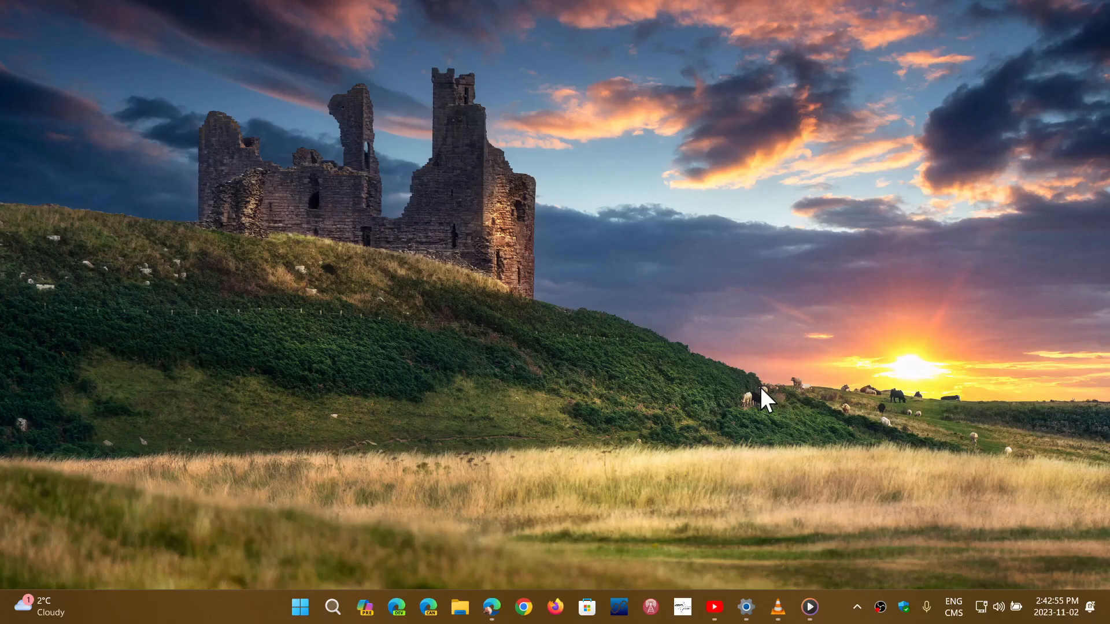
mouse_move(789, 393)
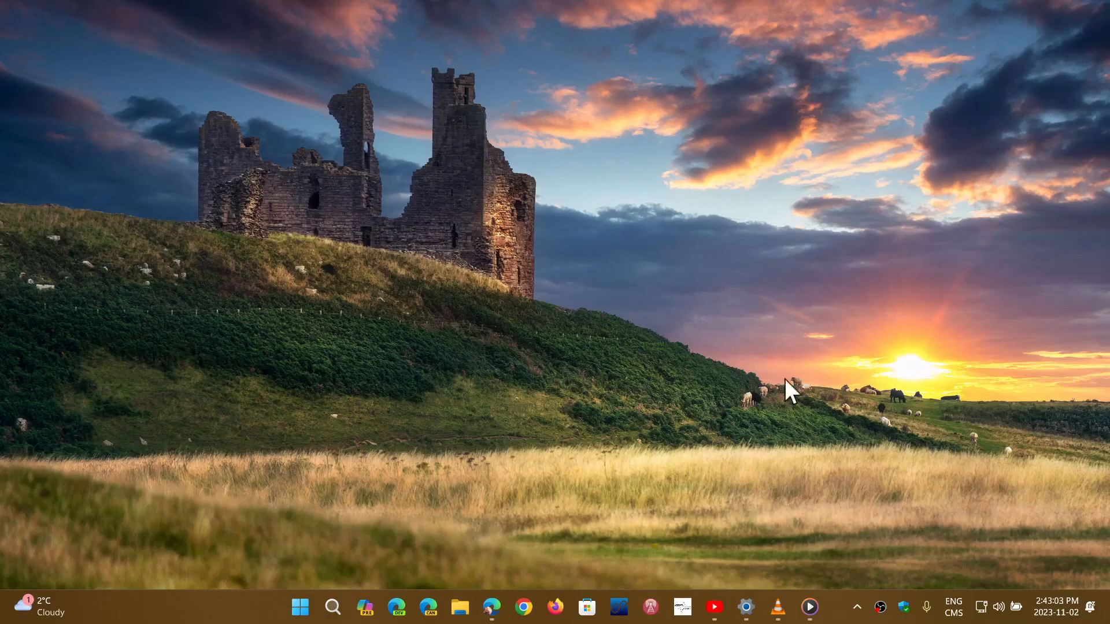
mouse_move(1004, 610)
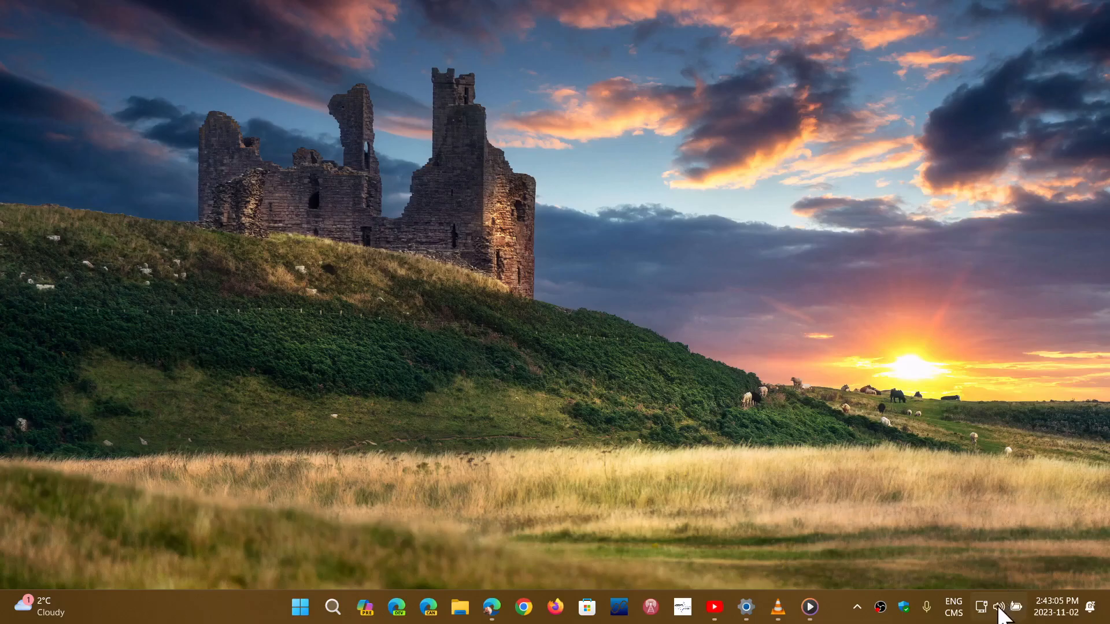
- Bring up Quick Settings from the taskbar's network/volume/battery cluster
click(998, 607)
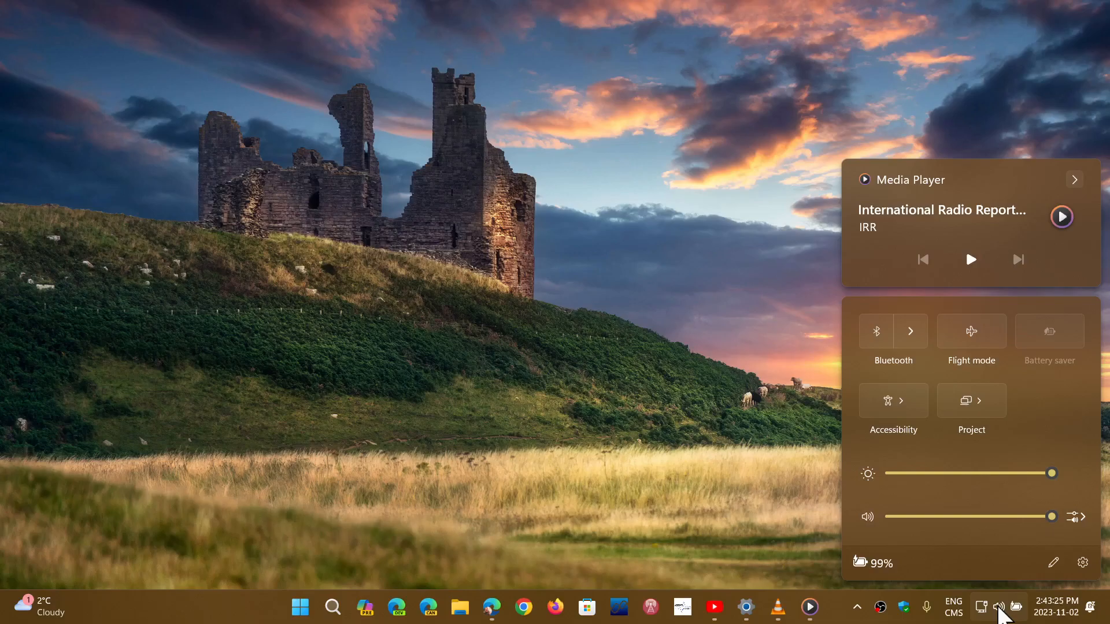
mouse_move(1074, 527)
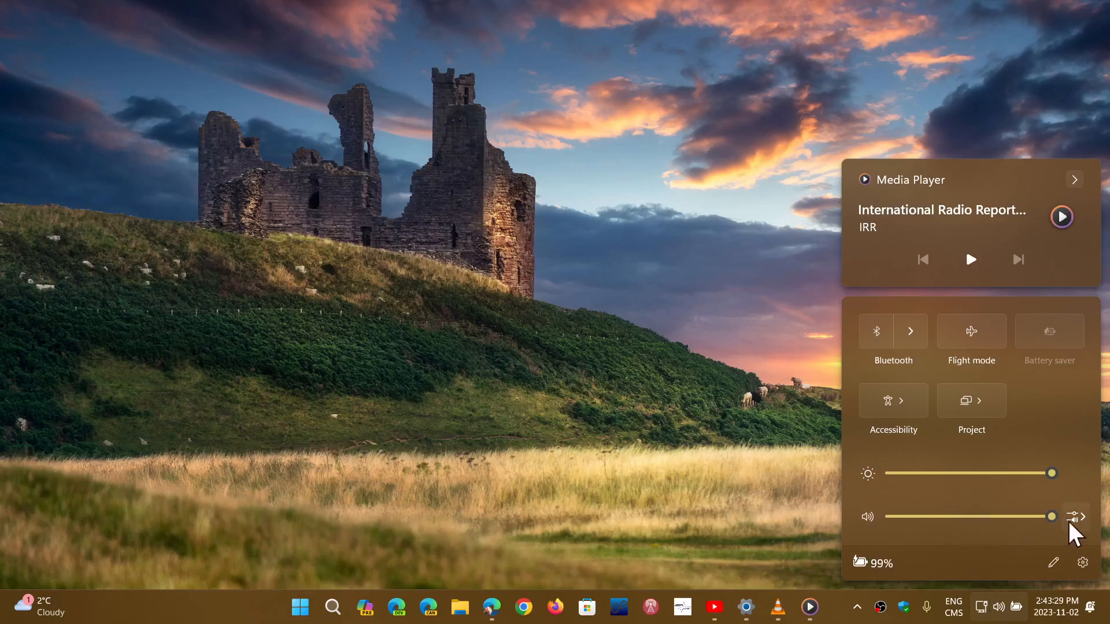
mouse_move(1082, 517)
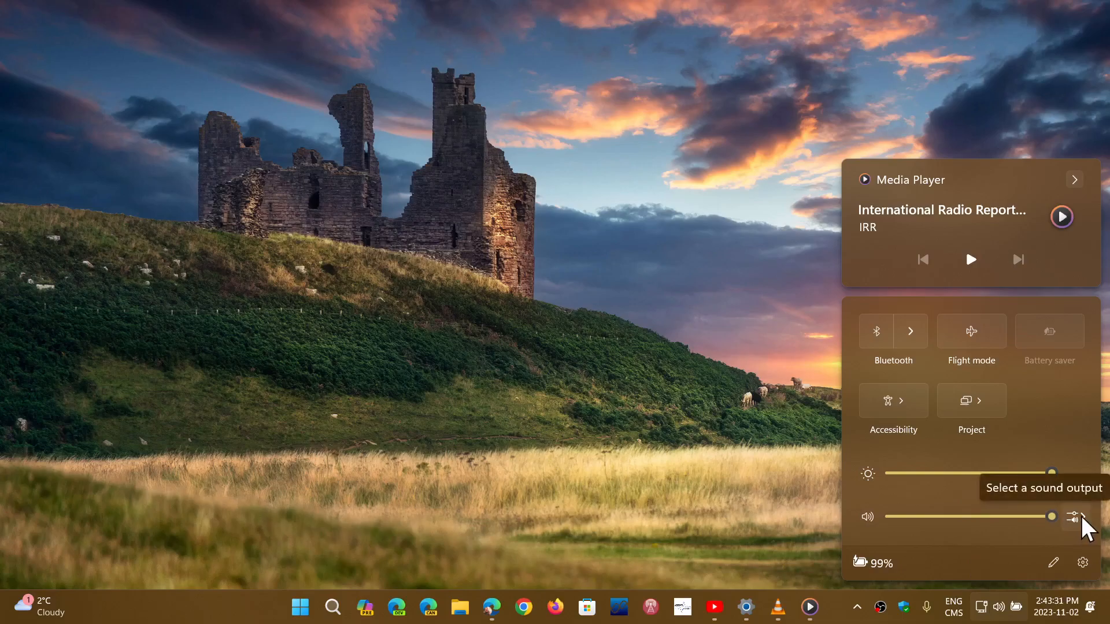
- Show the Speakers sound output with the five-app volume mixer, then dismiss the panel
click(1081, 517)
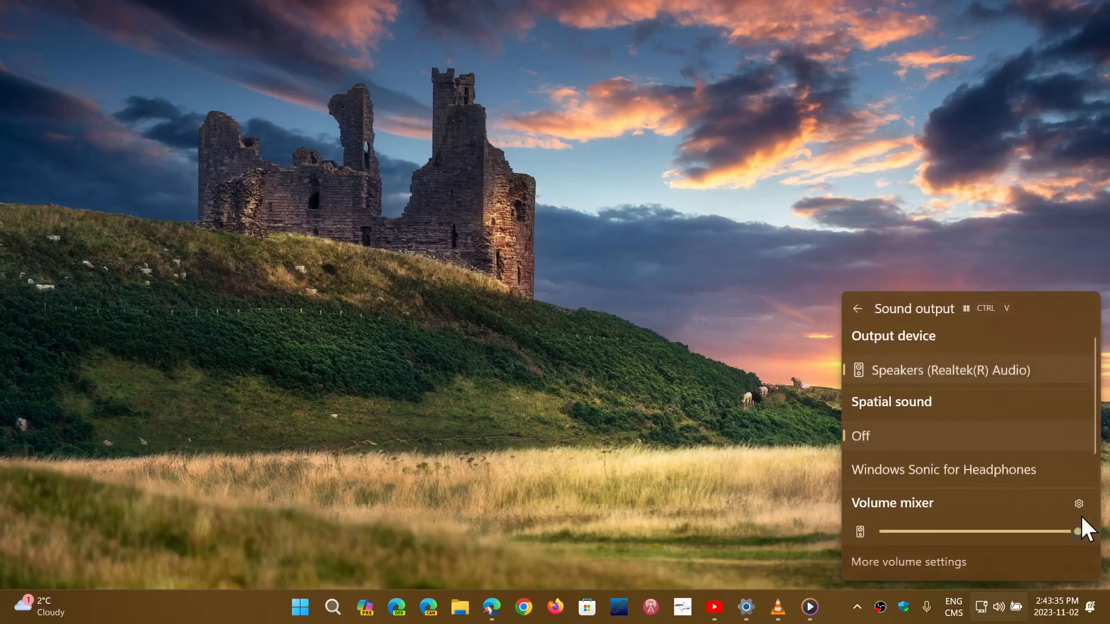
scroll(down, 3)
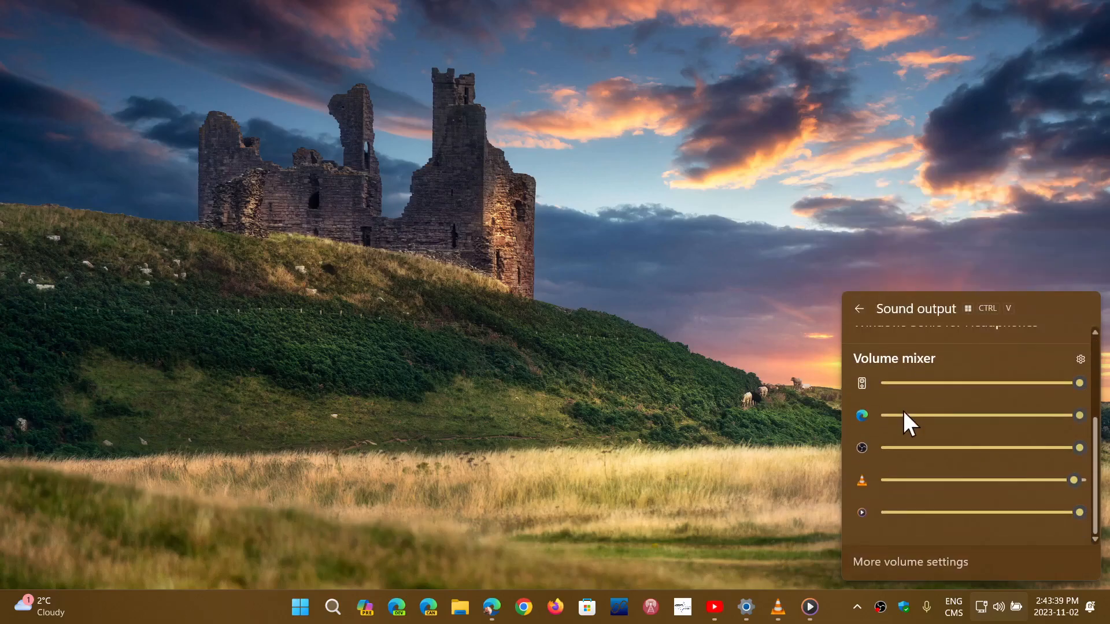
mouse_move(983, 516)
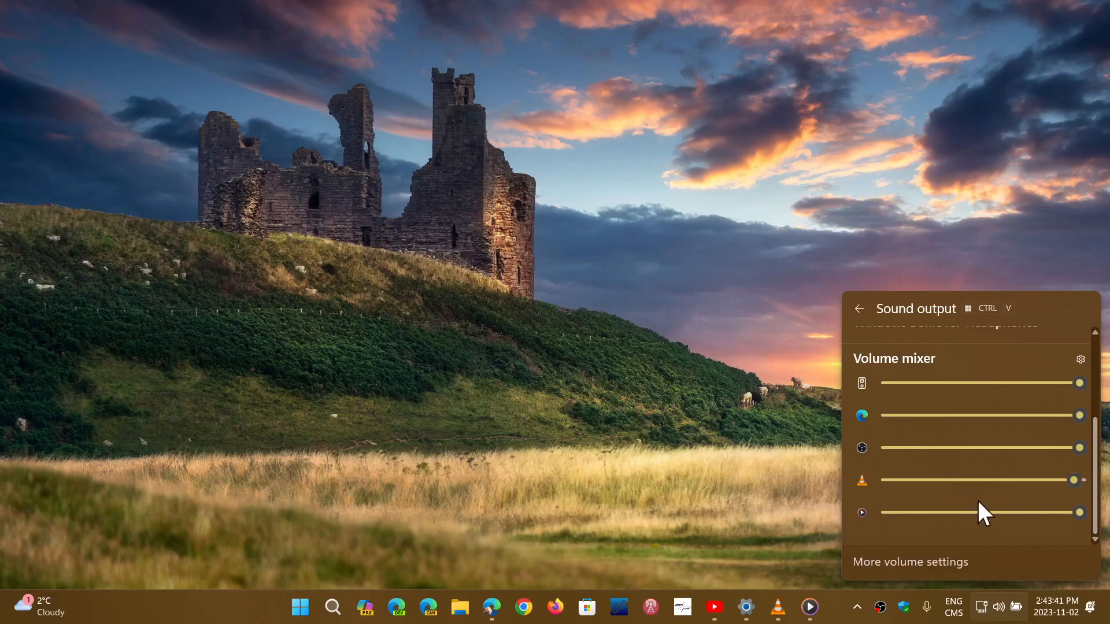
mouse_move(972, 544)
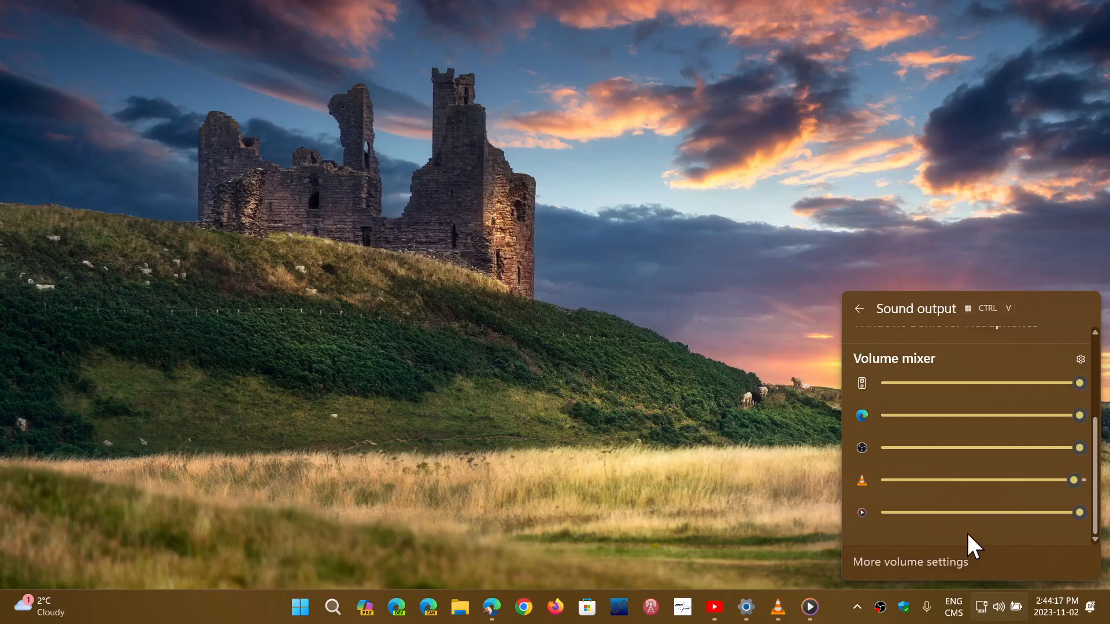
mouse_move(960, 410)
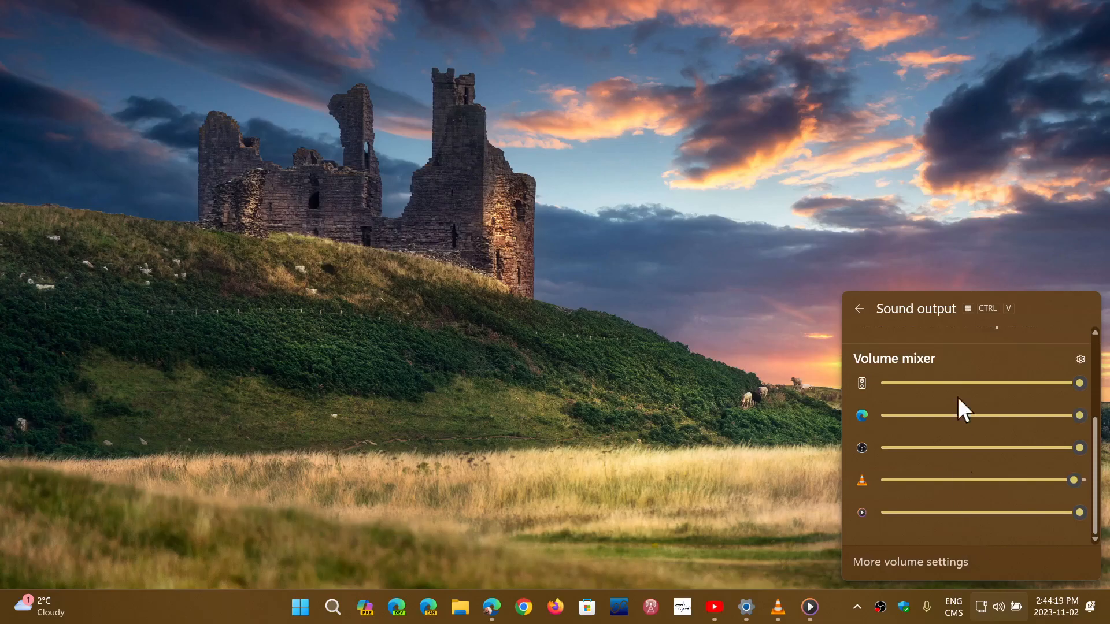
mouse_move(930, 540)
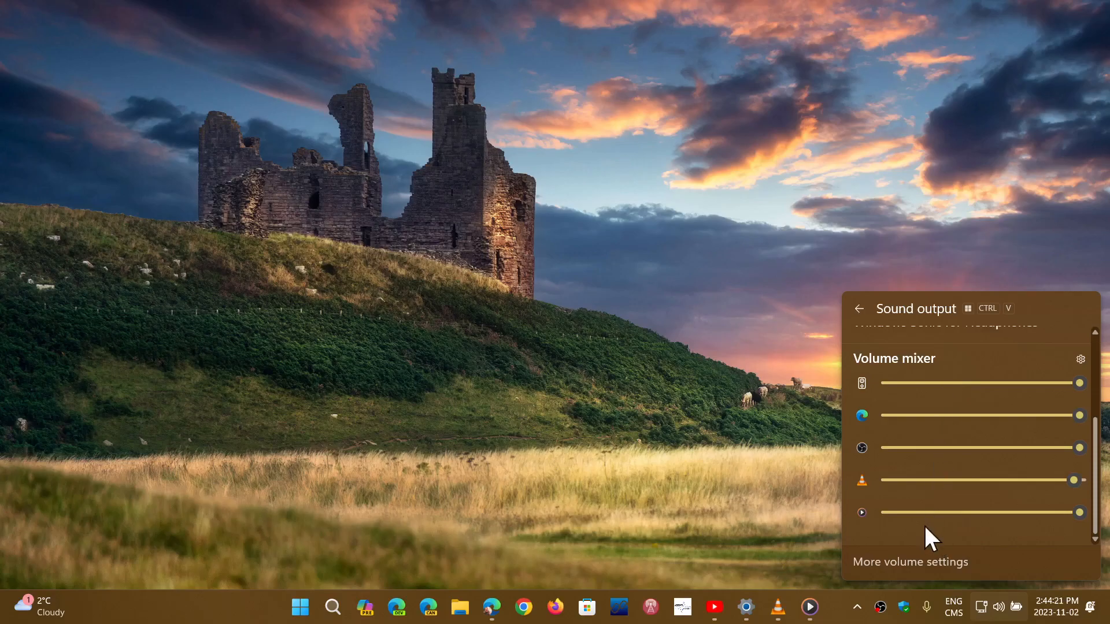
mouse_move(948, 397)
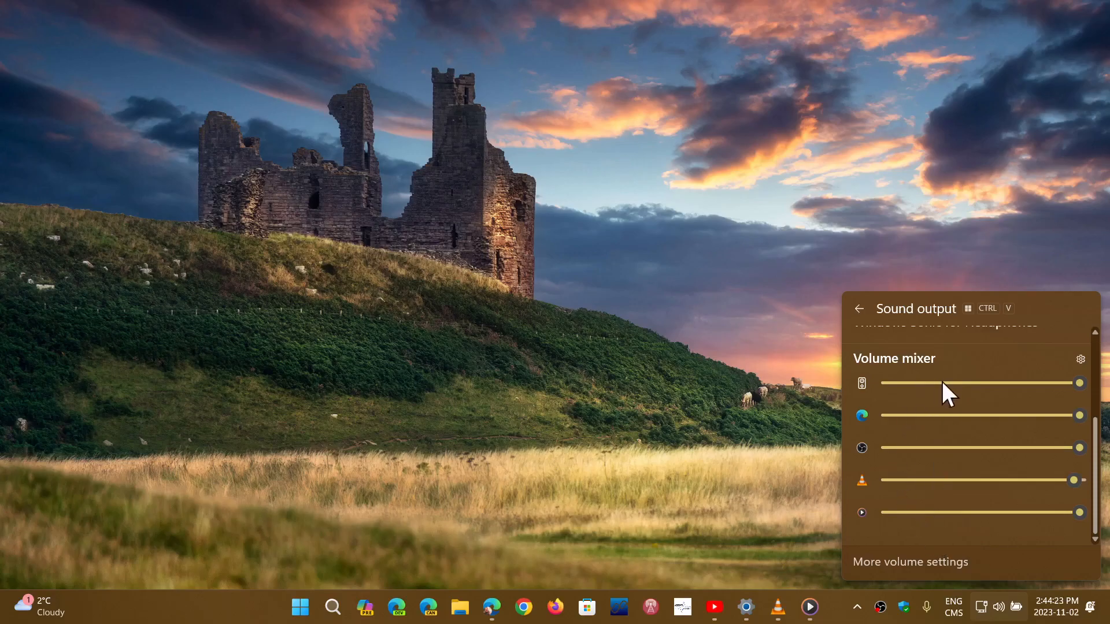
mouse_move(927, 404)
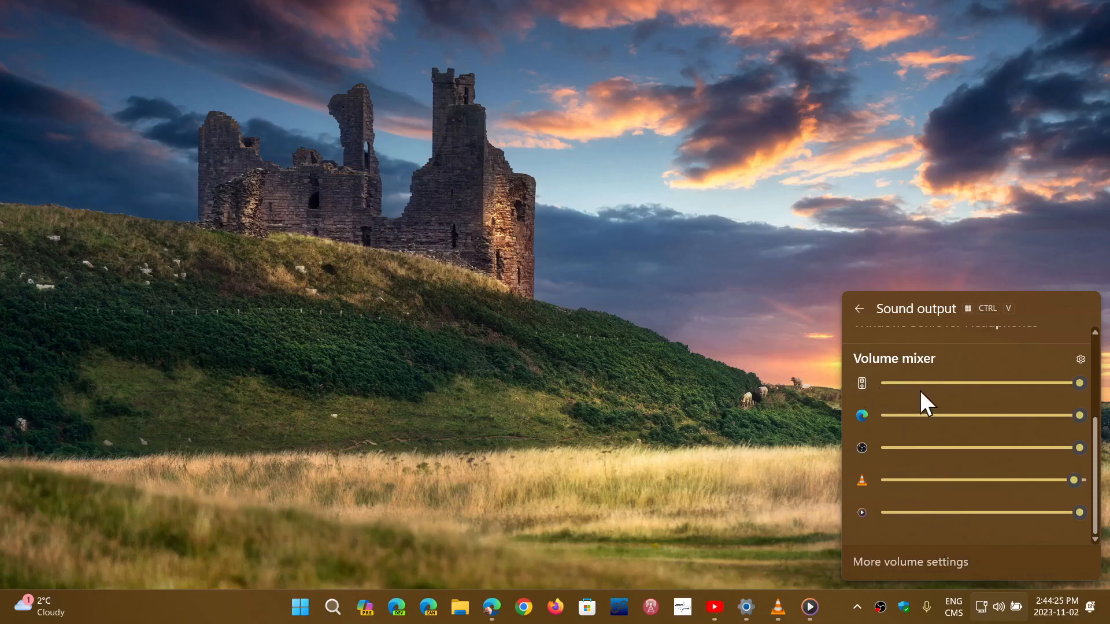
mouse_move(902, 439)
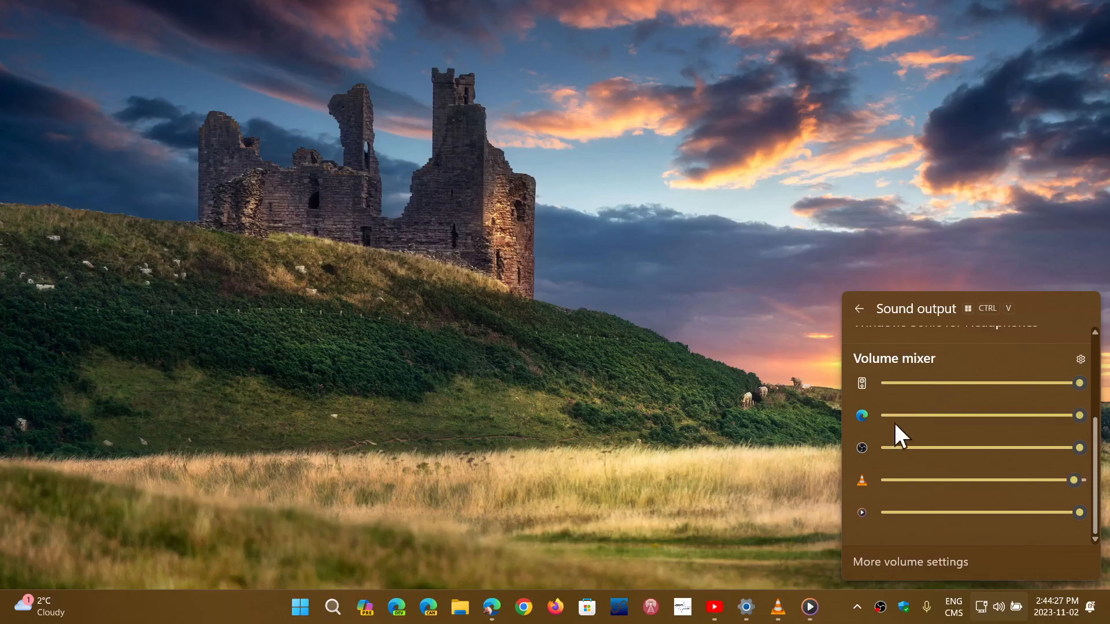
mouse_move(491, 607)
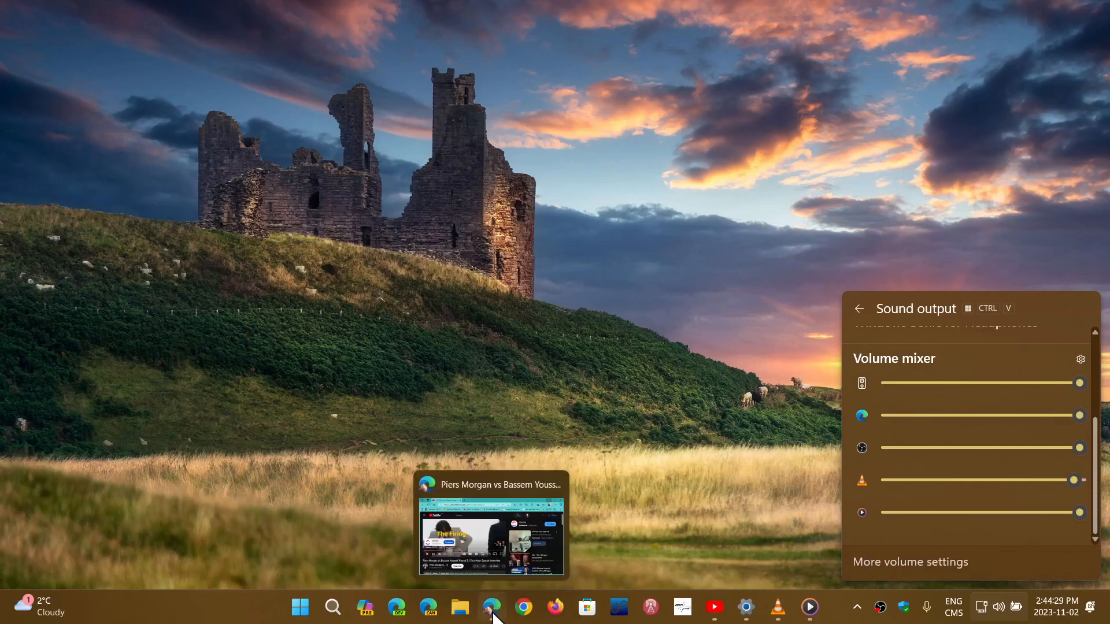
click(492, 527)
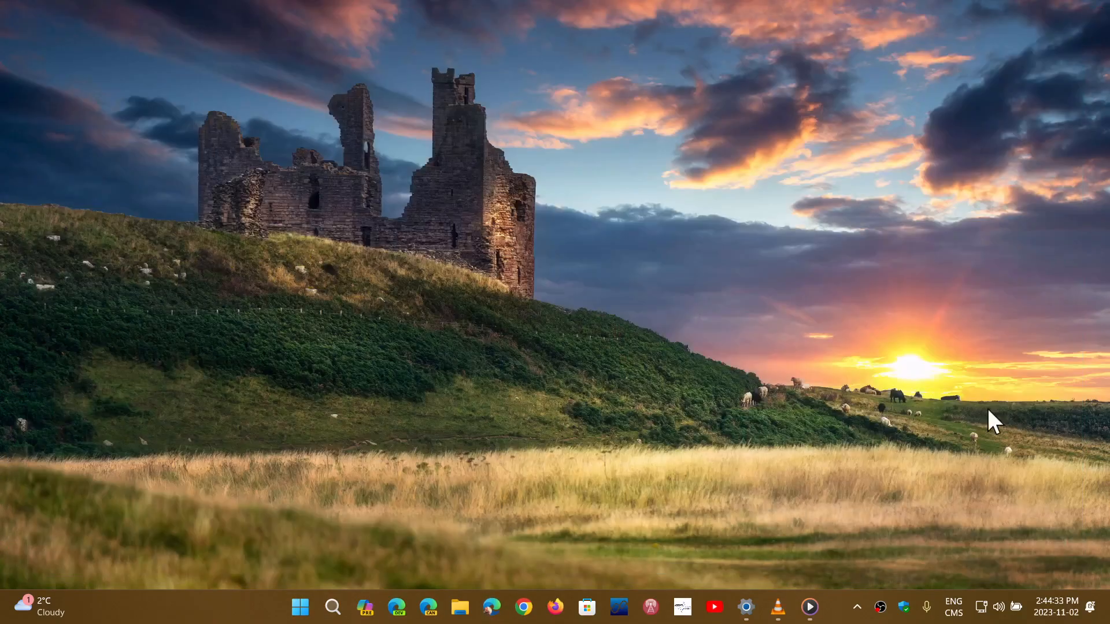
- Reopen the sound output mixer, now listing four app sliders, then close it to the desktop
click(997, 606)
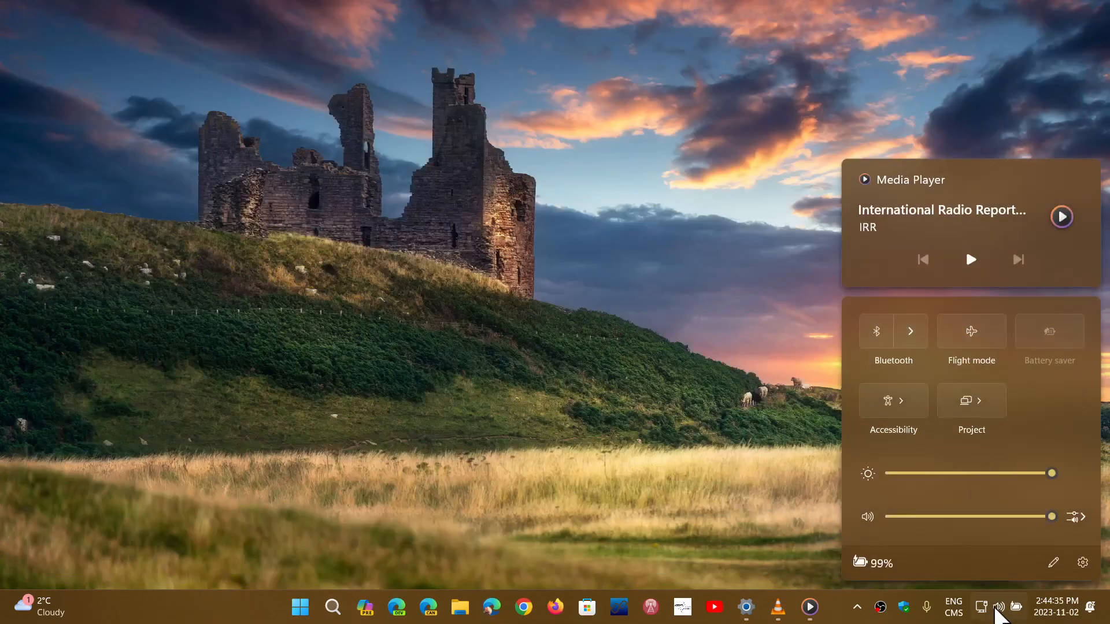
click(1082, 516)
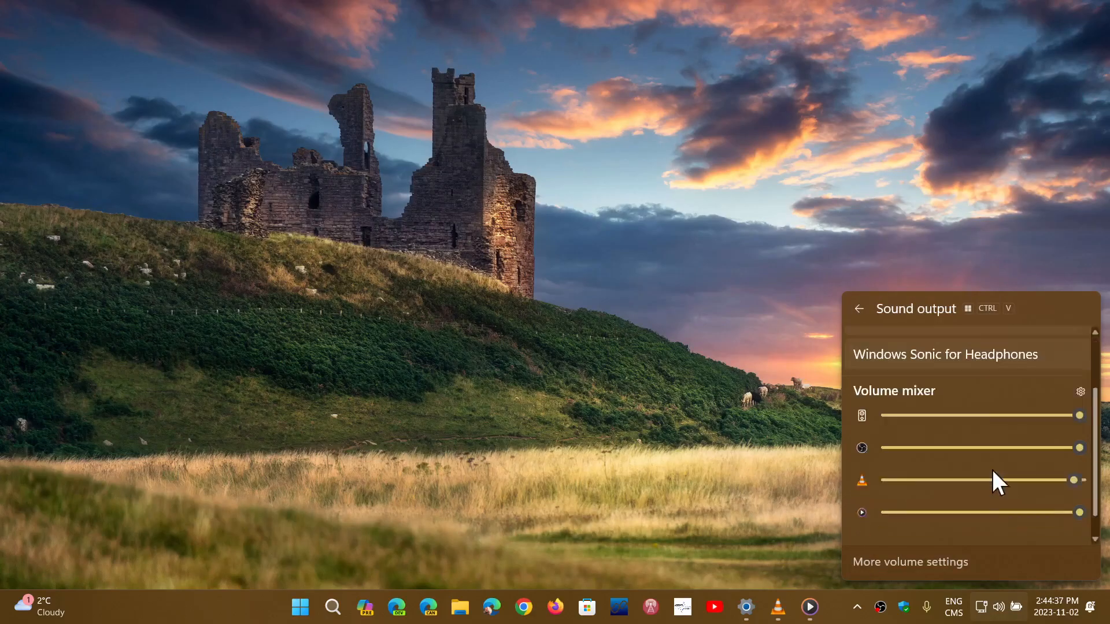
mouse_move(947, 546)
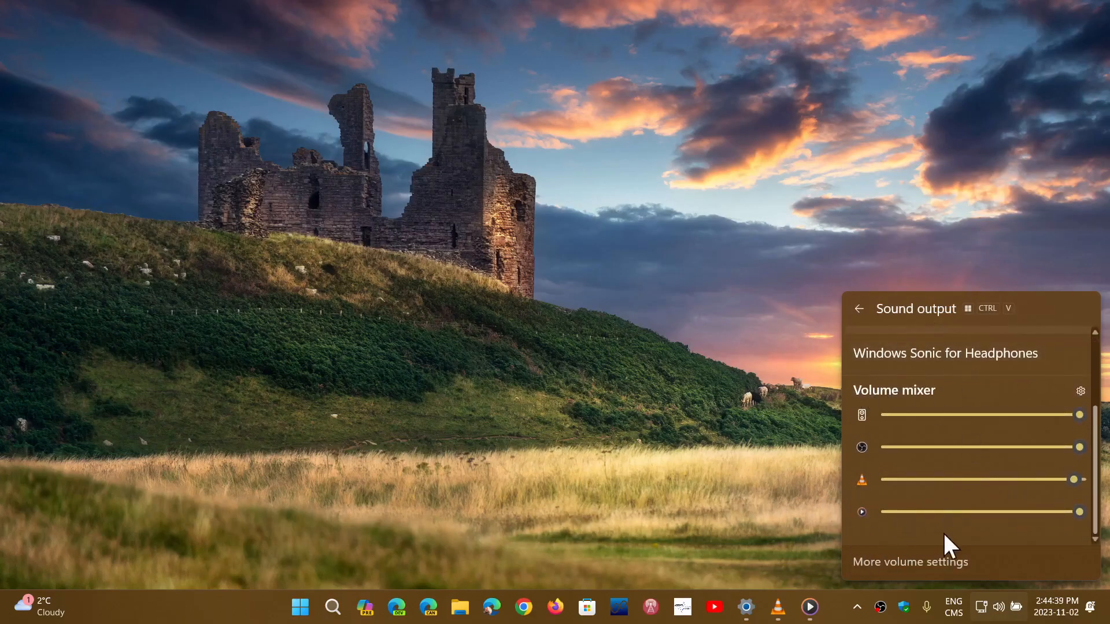
mouse_move(910, 457)
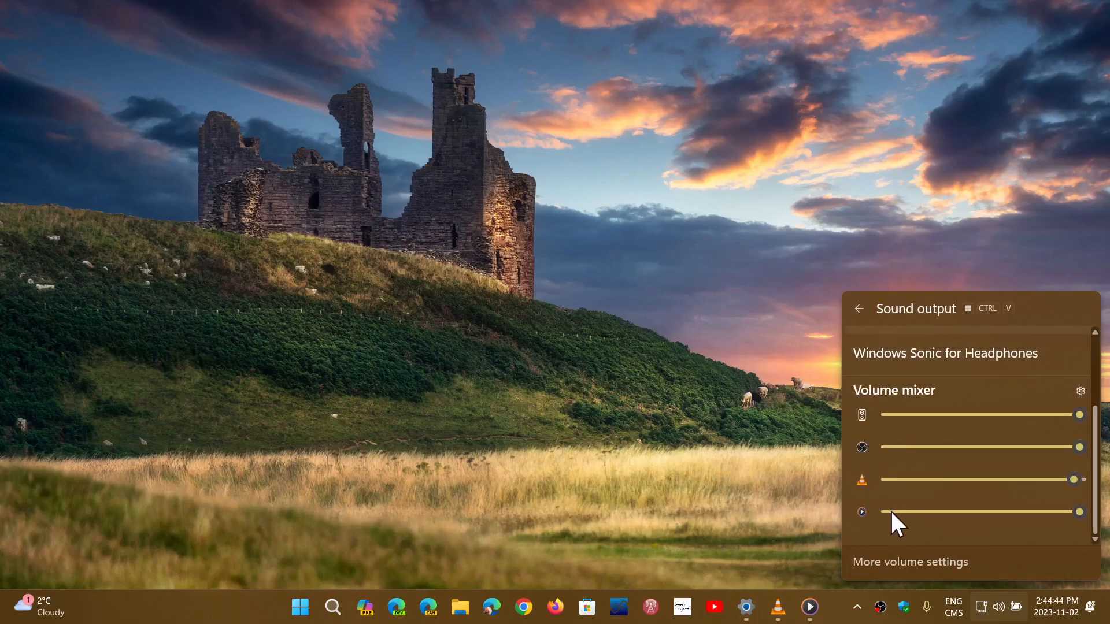
click(809, 606)
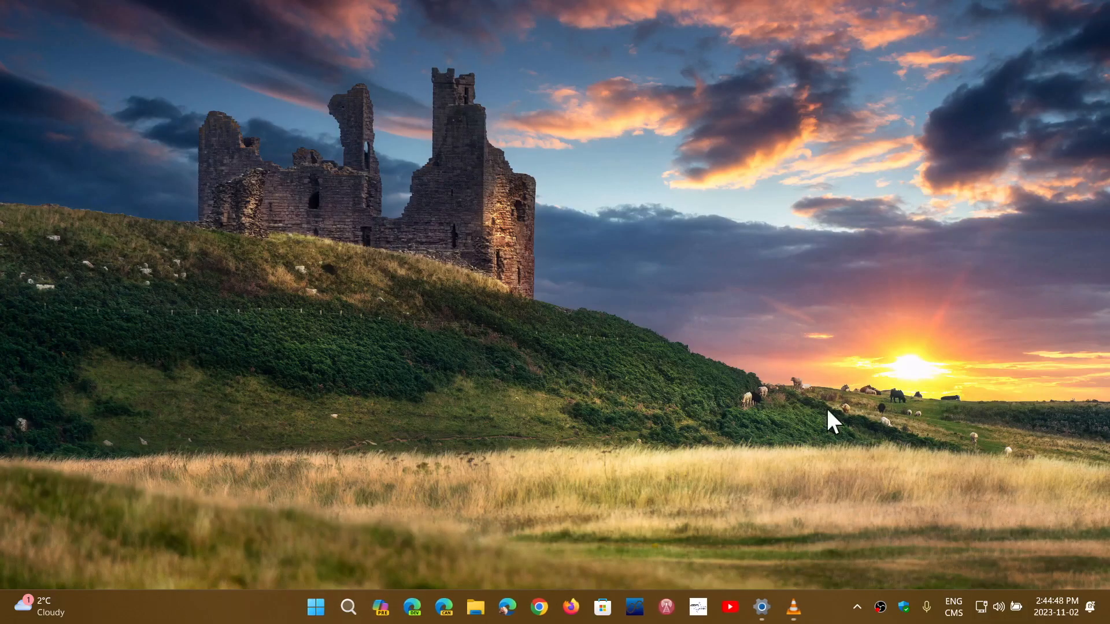
- Close VLC and the Settings app from the taskbar
click(792, 607)
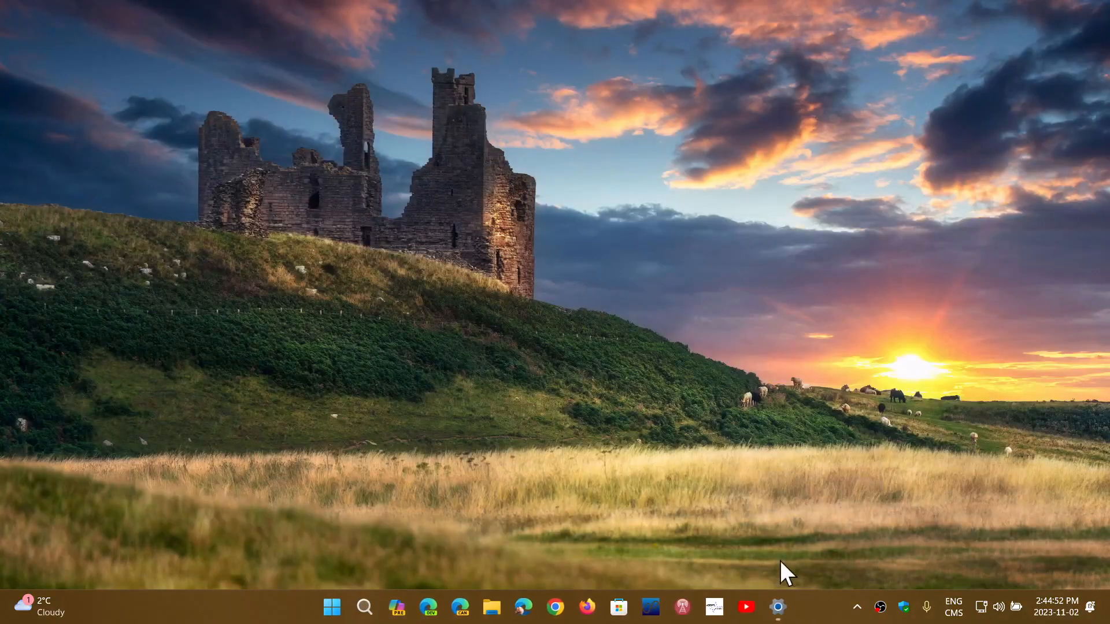
click(777, 607)
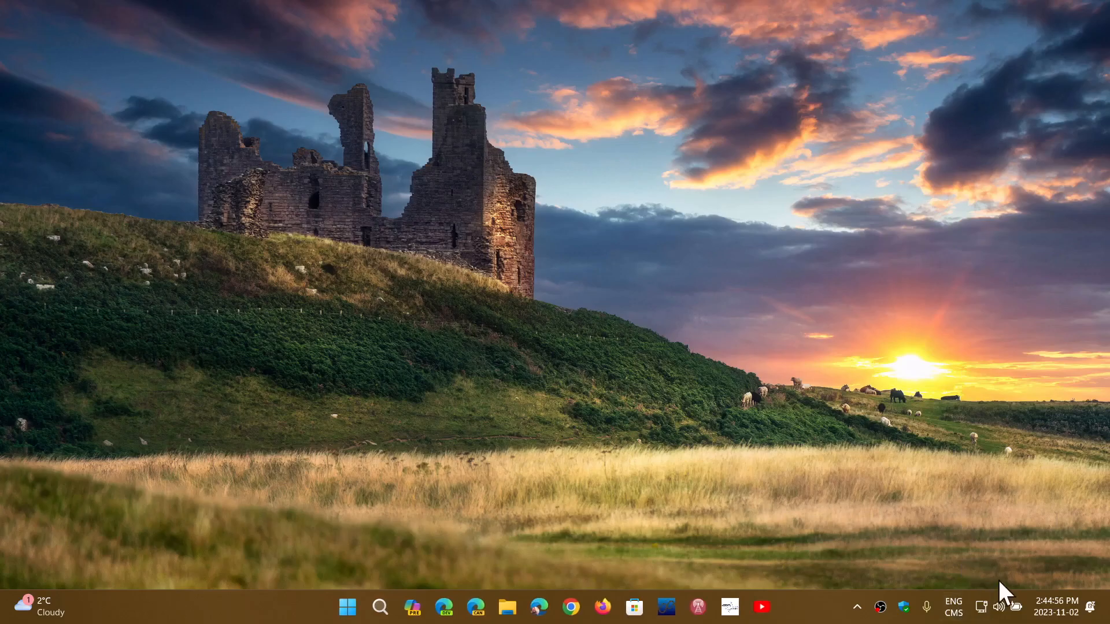
- Reopen the sound output mixer, now showing only two app sliders, then dismiss it
click(998, 606)
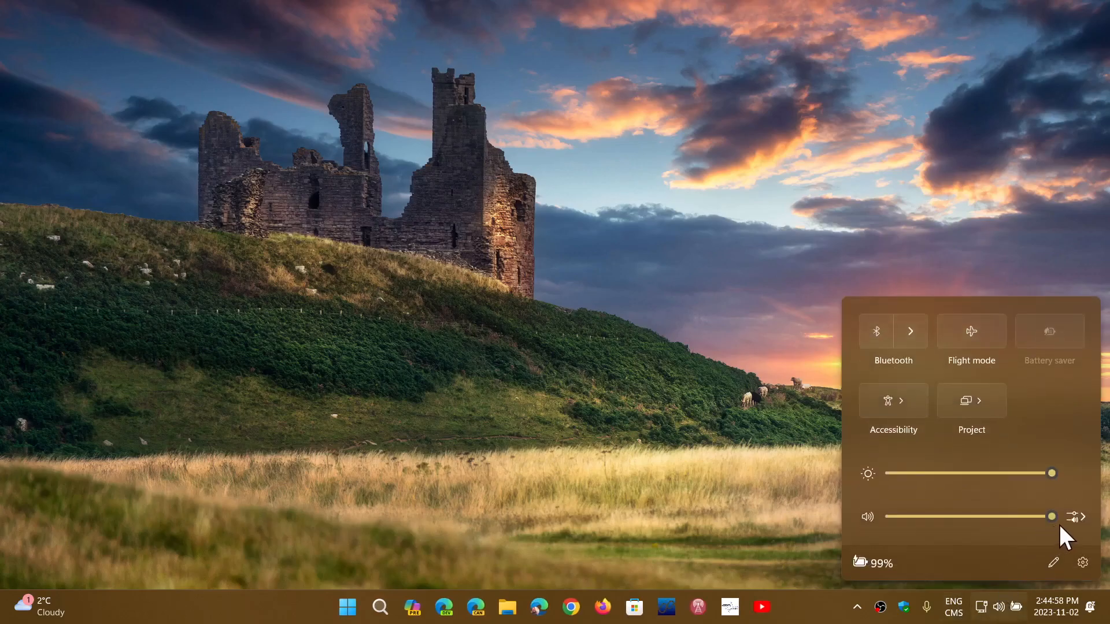
click(1082, 517)
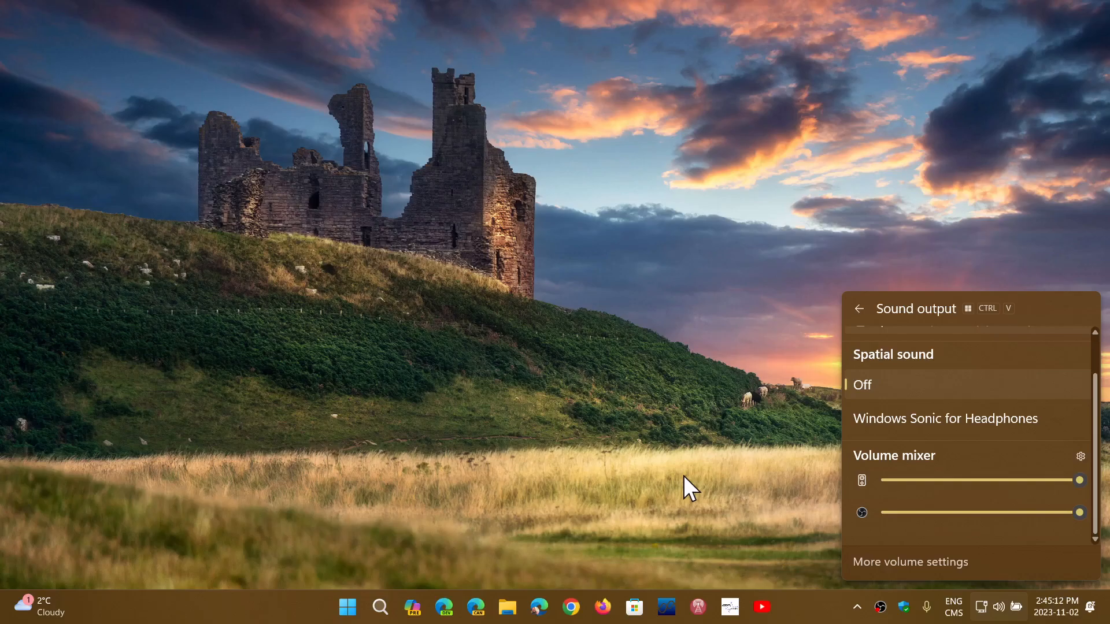
scroll(up, 3)
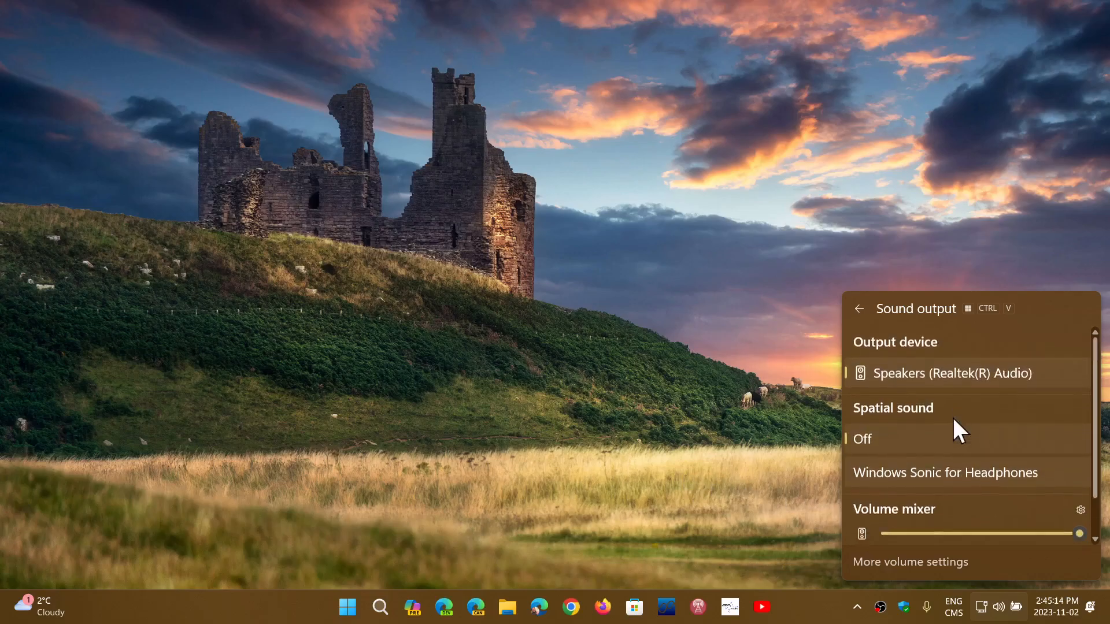
mouse_move(686, 403)
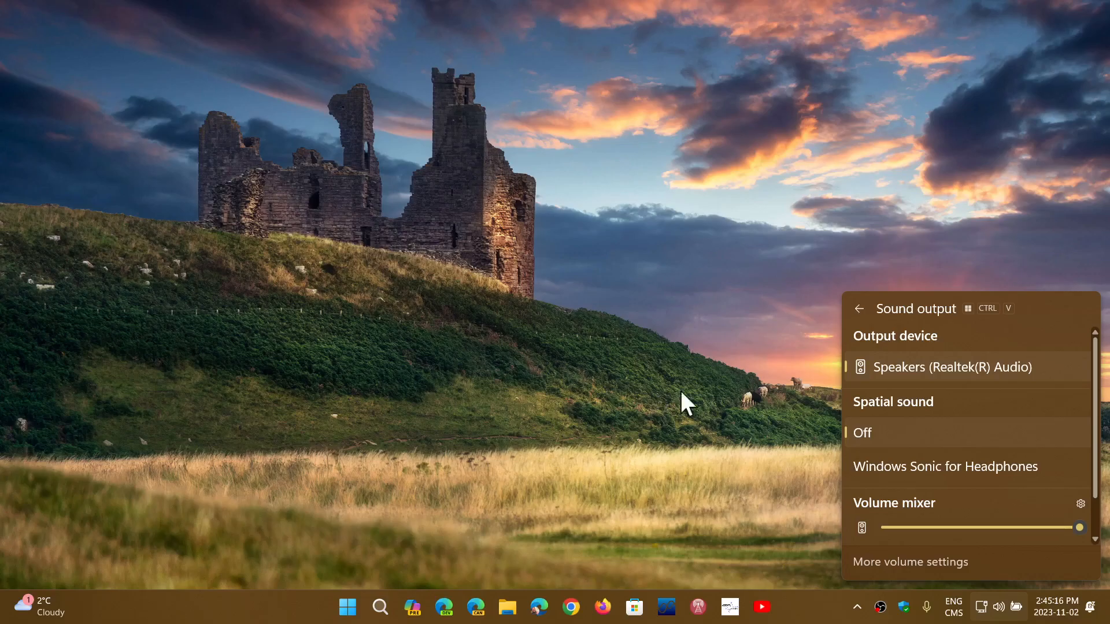
click(616, 407)
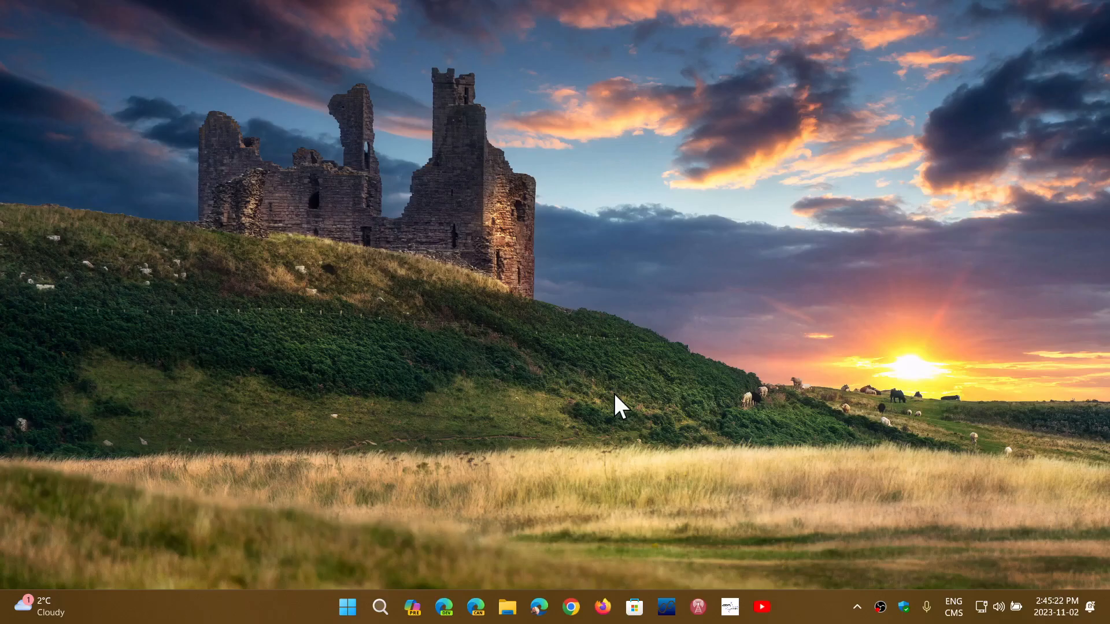
mouse_move(1030, 520)
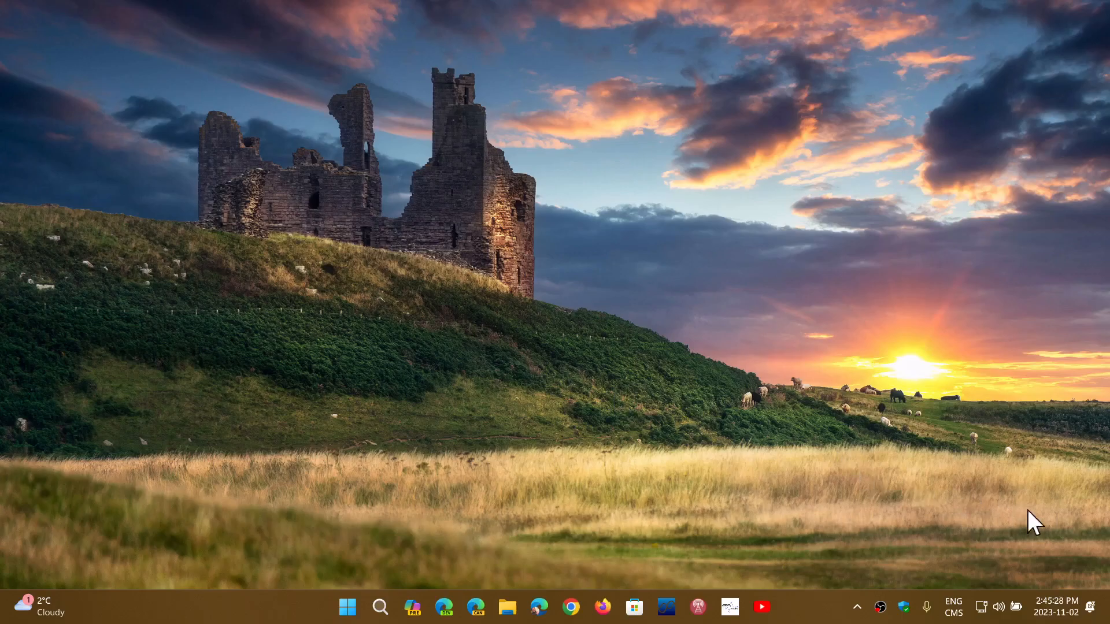
click(997, 607)
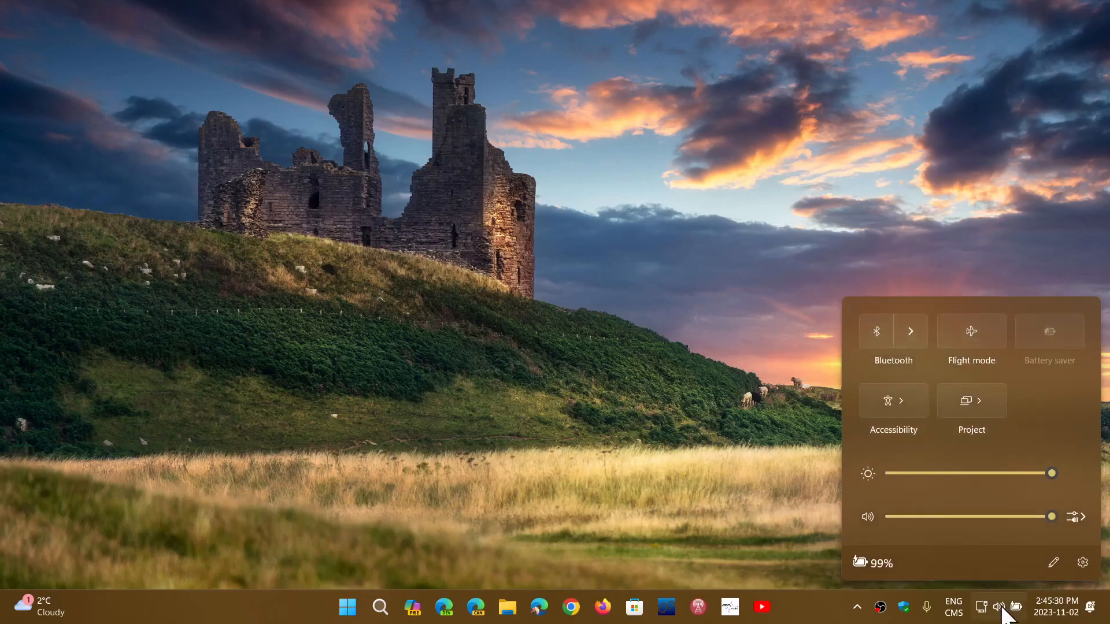
click(1079, 516)
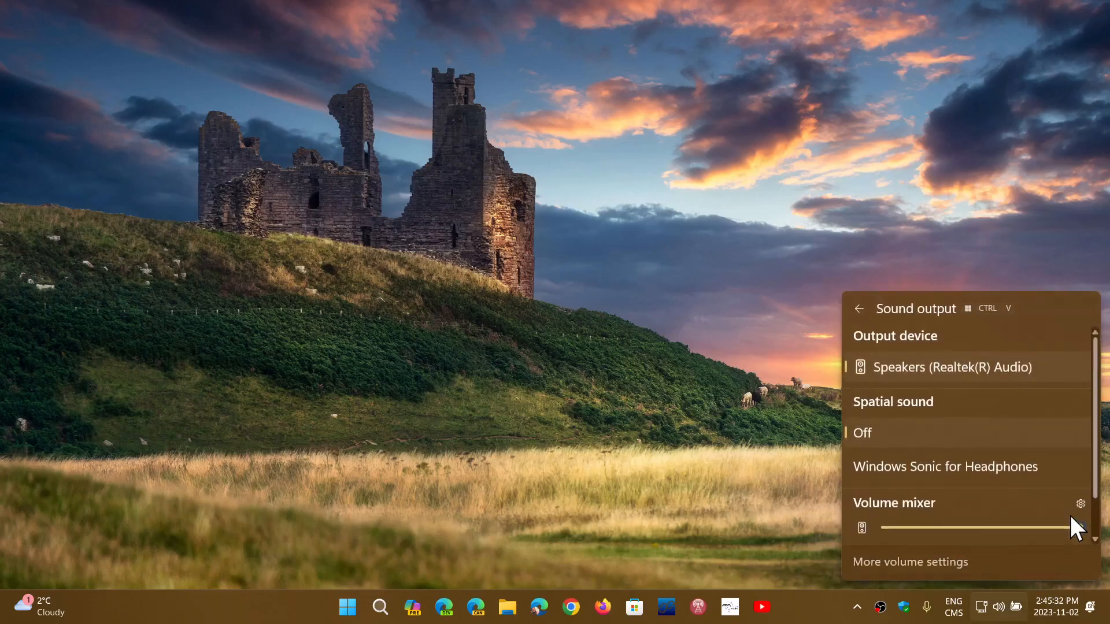
scroll(down, 3)
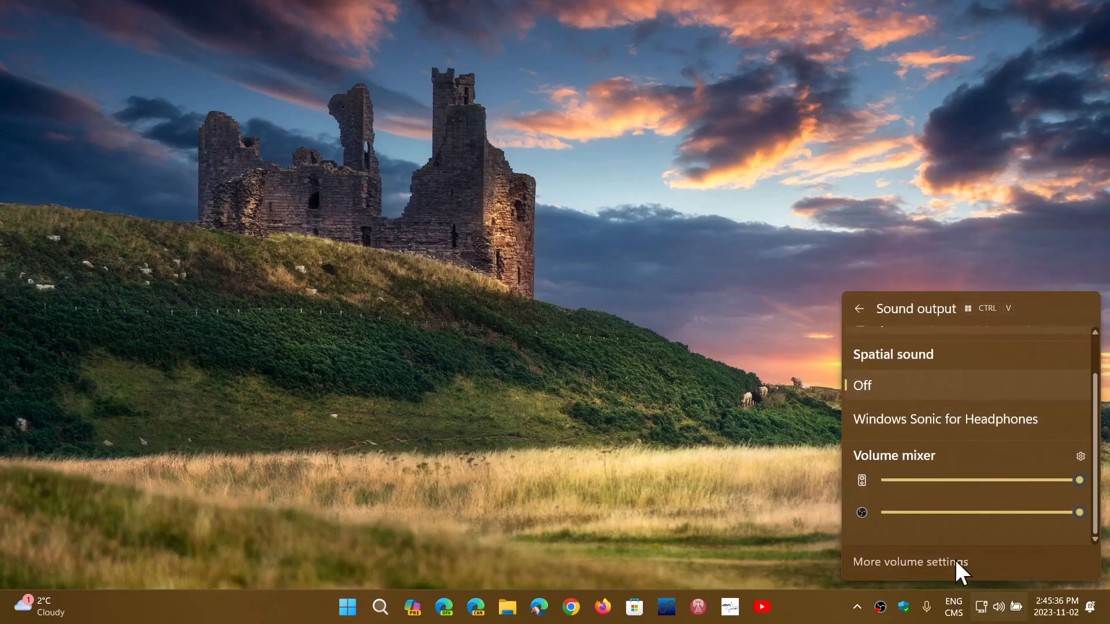
click(671, 453)
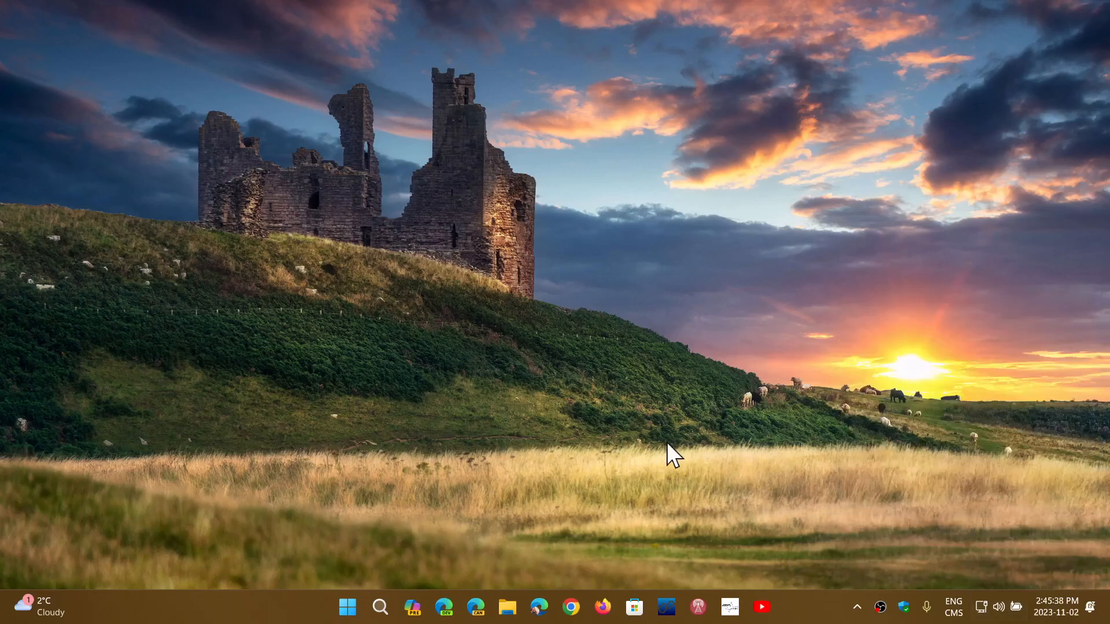
mouse_move(803, 566)
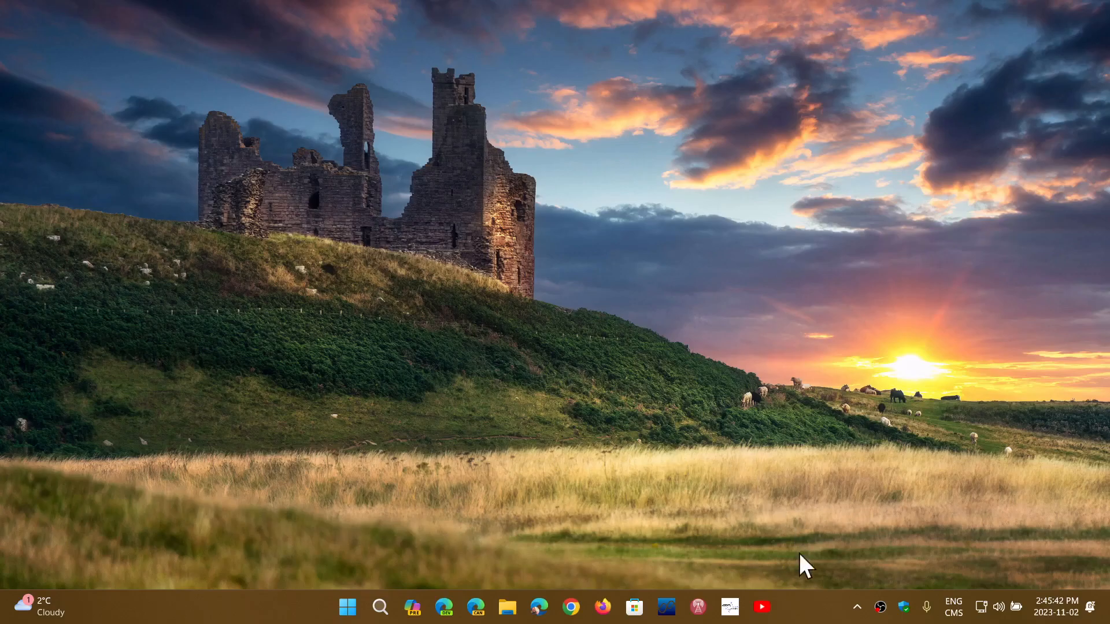